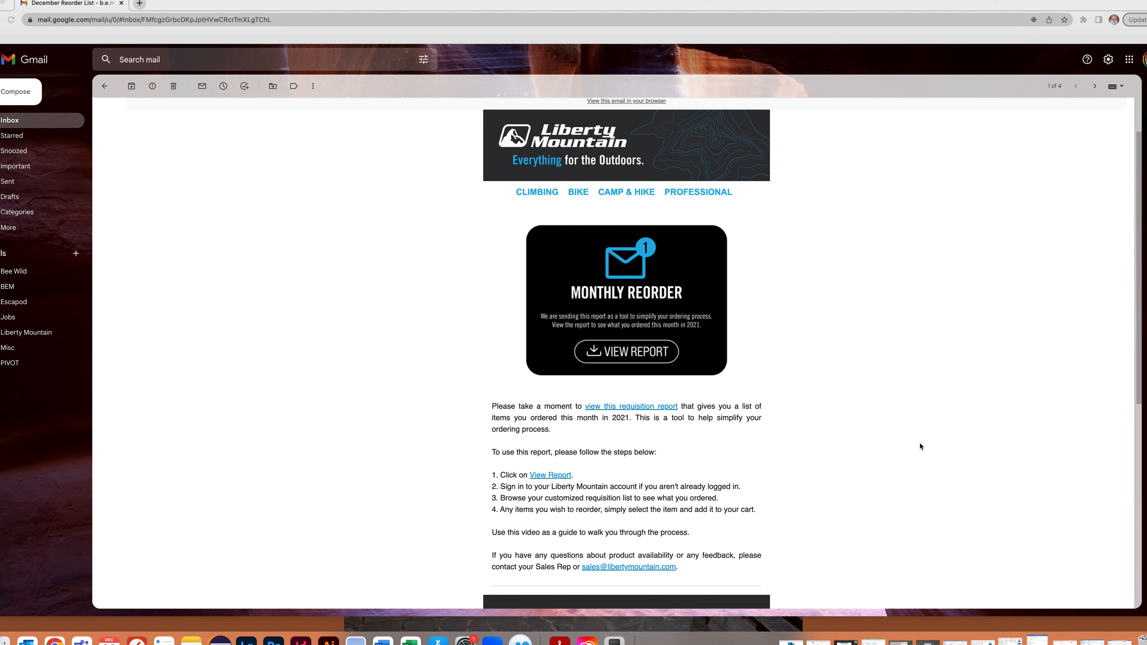
{"action": "mouse_move", "coordinate": [626, 355]}
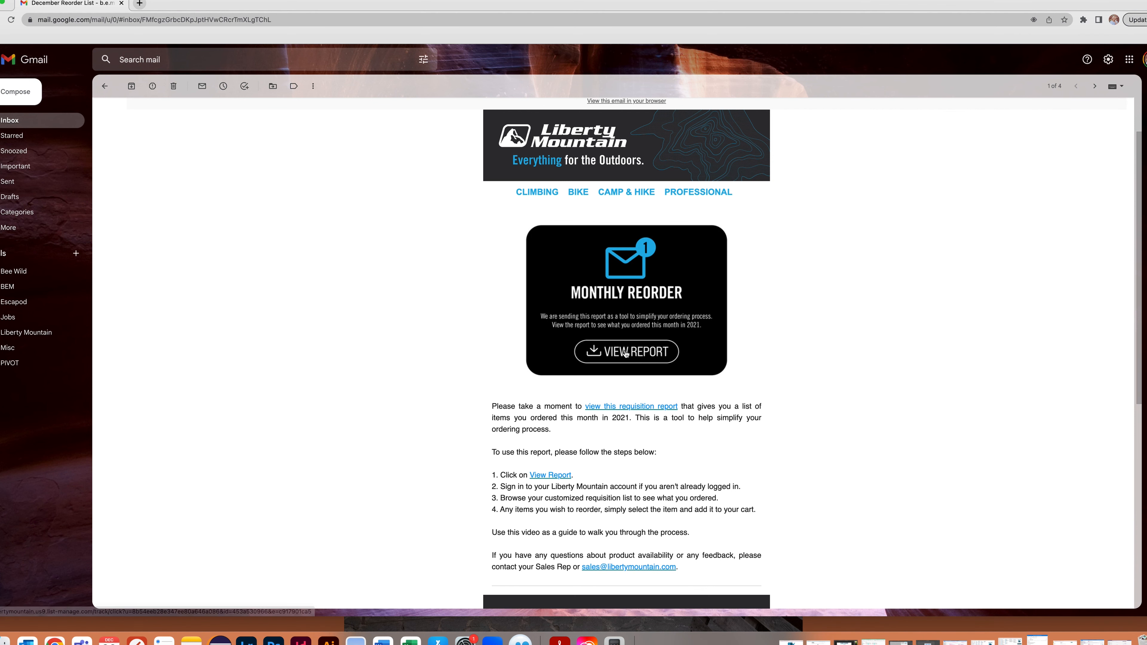
Step: Follow VIEW REPORT in the December Reorder List email to reach the dealer login page
{"action": "left_click", "coordinate": [626, 351]}
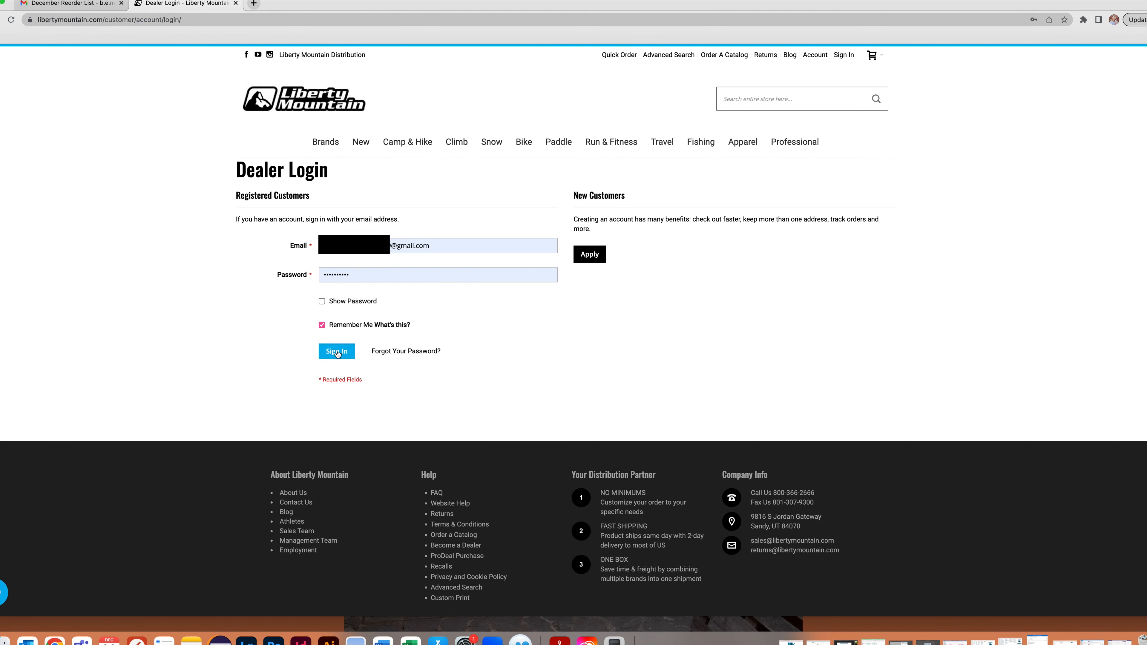
Step: Sign in with the prefilled credentials to reach the December 2021 Reorder List of 8 items
{"action": "left_click", "coordinate": [336, 351]}
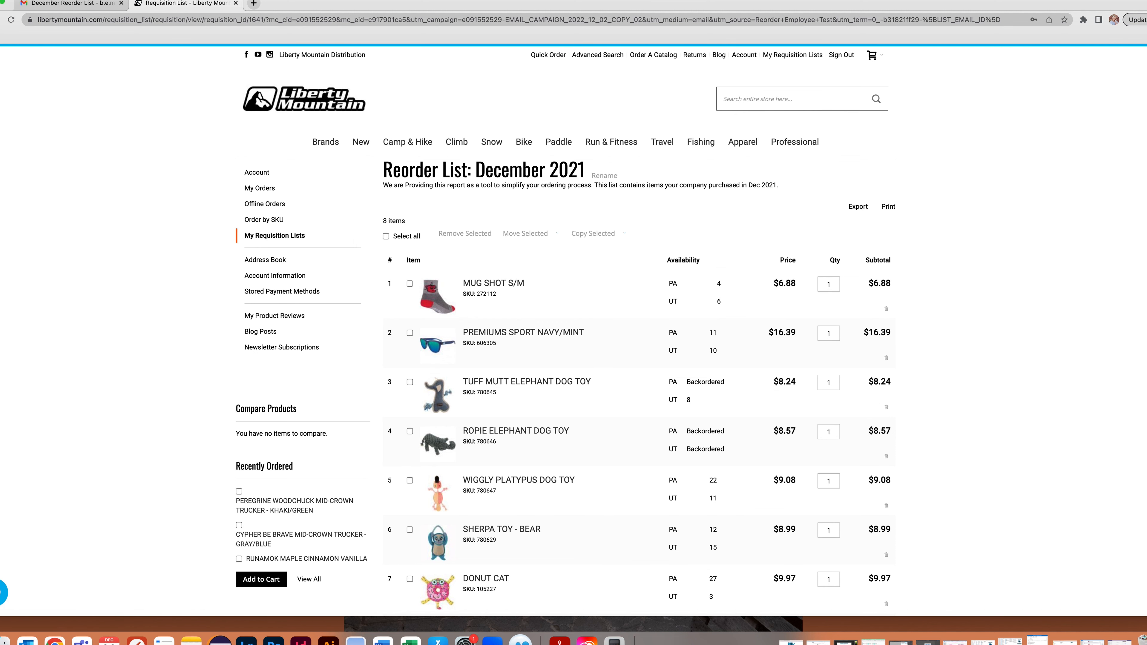
Step: Select Puppy-Roni at quantity 5 and Ropie Elephant Dog Toy at quantity 4 for reorder
{"action": "scroll", "scroll_direction": "down", "scroll_amount": 3}
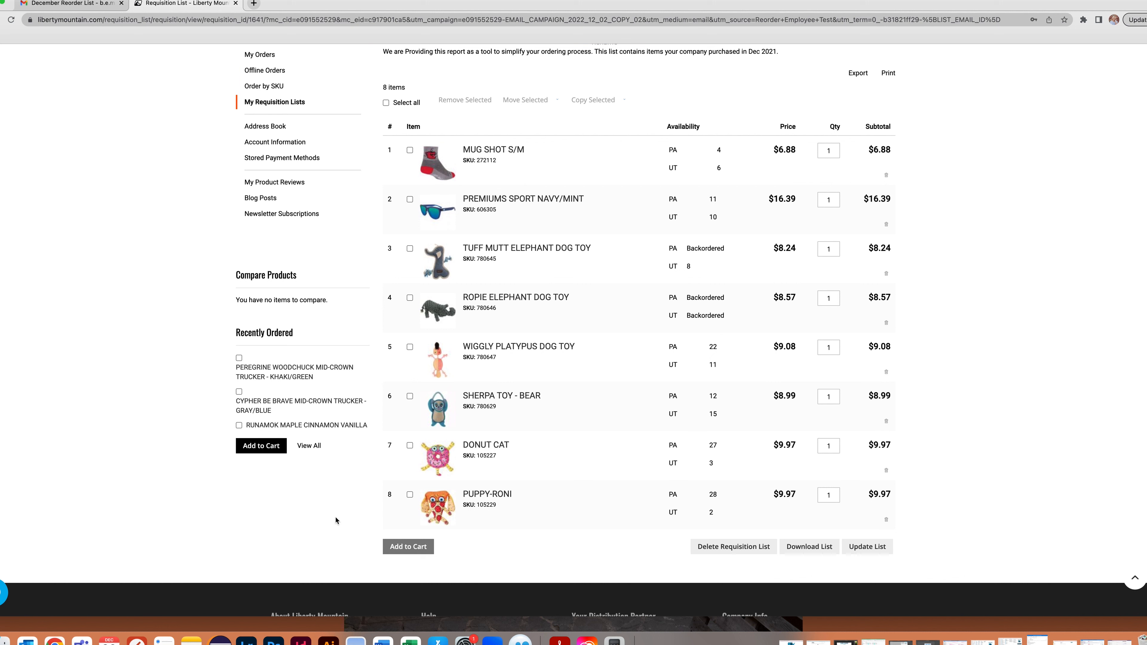
{"action": "left_click", "coordinate": [410, 495]}
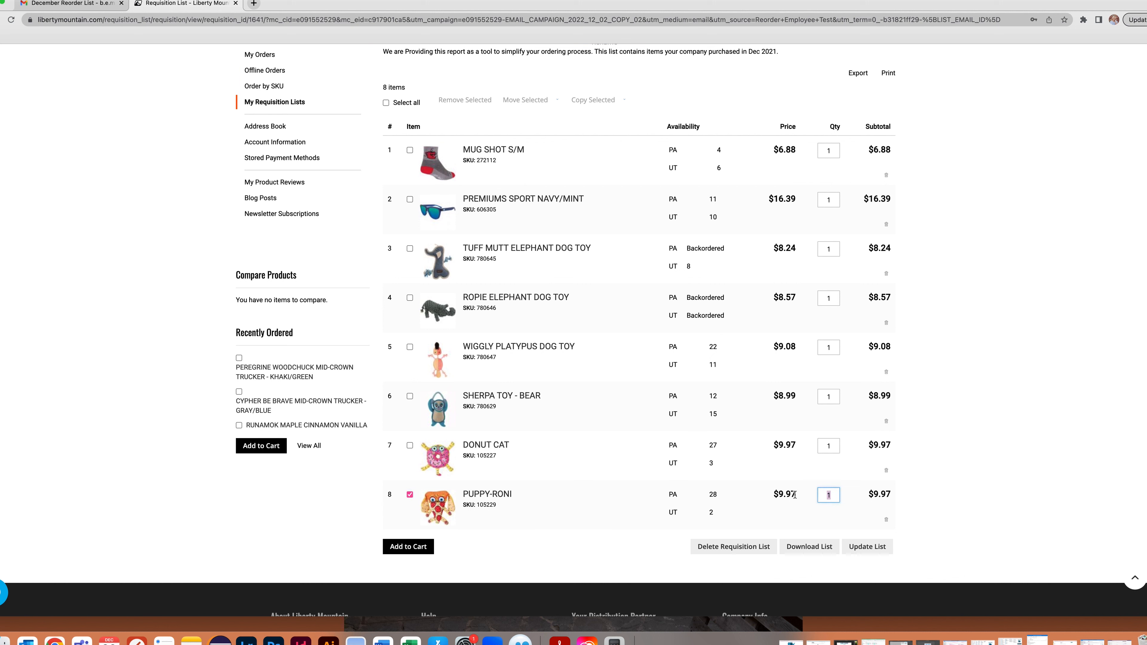
{"action": "type", "text": "5"}
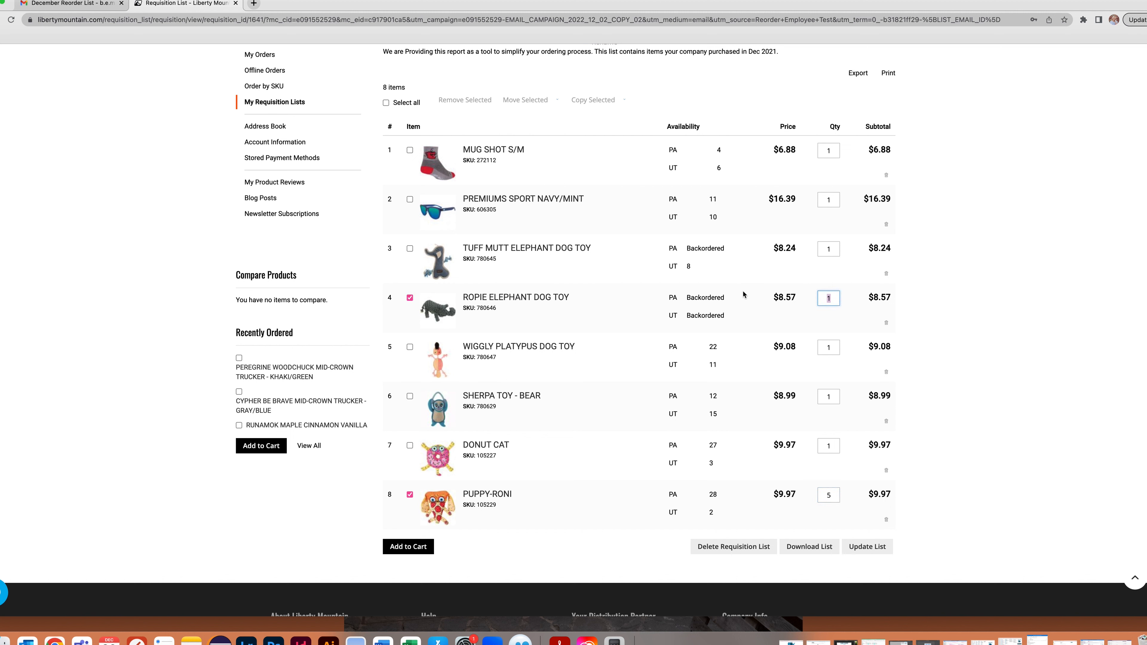
{"action": "type", "text": "4"}
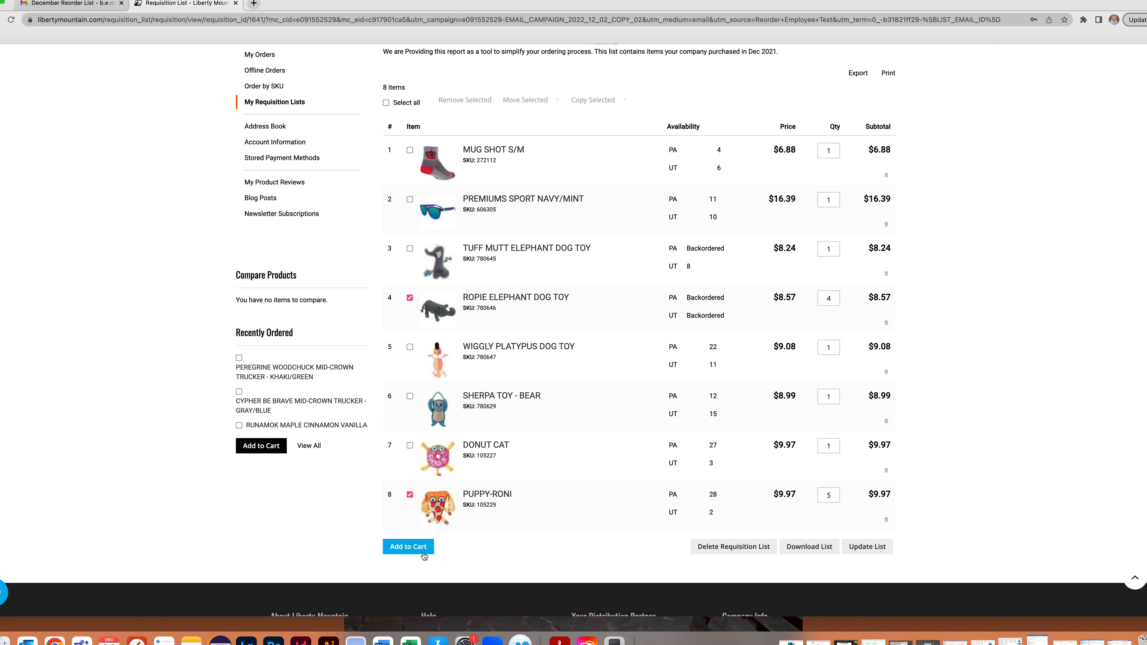
Step: Add both products to the cart and show the mini-cart listing them at subtotal $18.54
{"action": "left_click", "coordinate": [407, 546]}
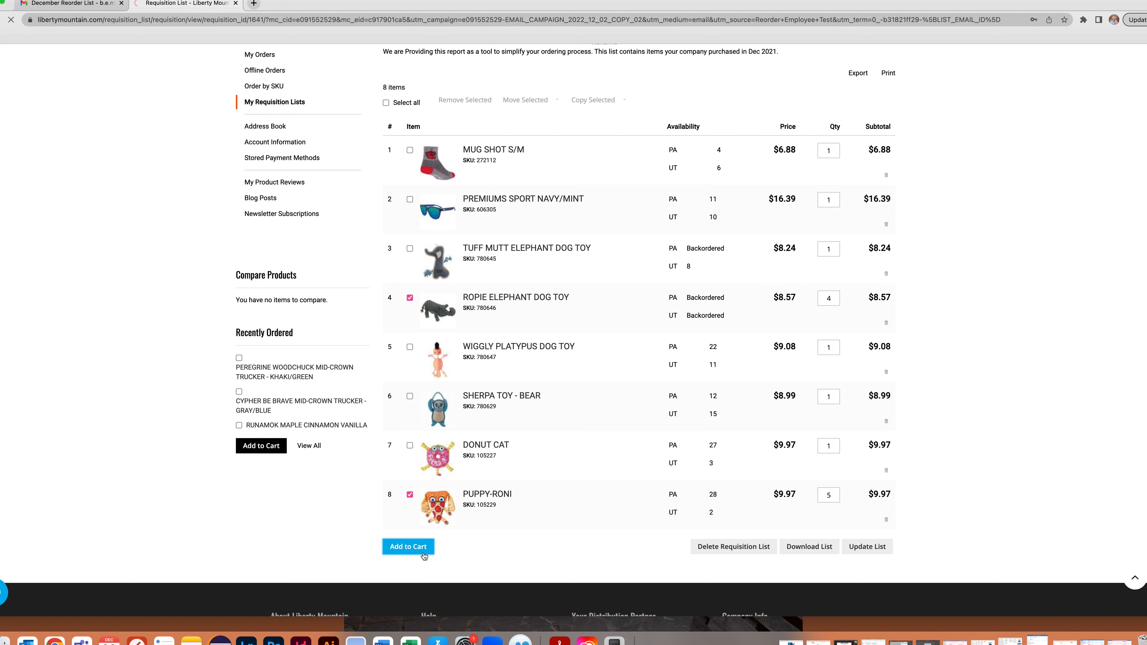
{"action": "left_click", "coordinate": [407, 547]}
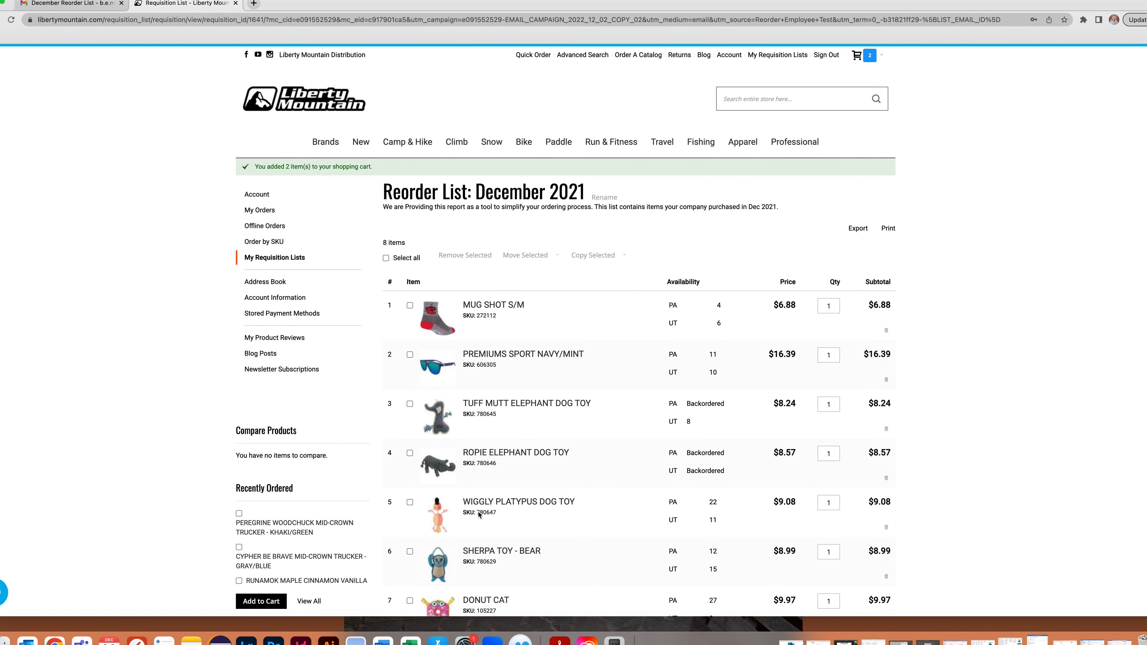
{"action": "mouse_move", "coordinate": [991, 322]}
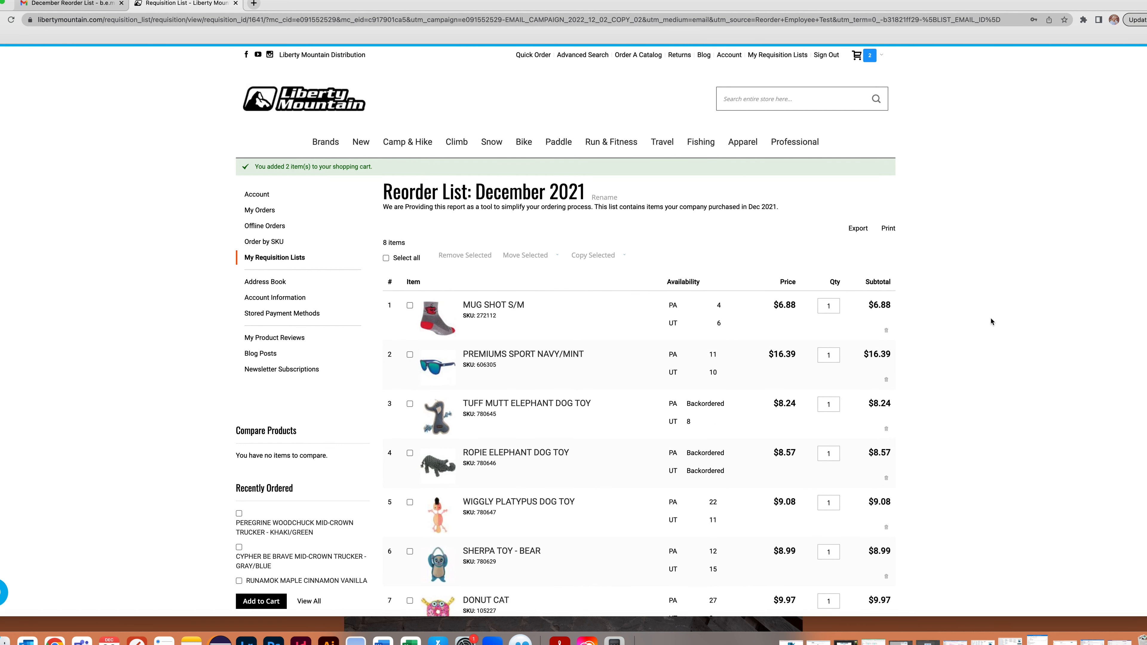
{"action": "left_click", "coordinate": [864, 55]}
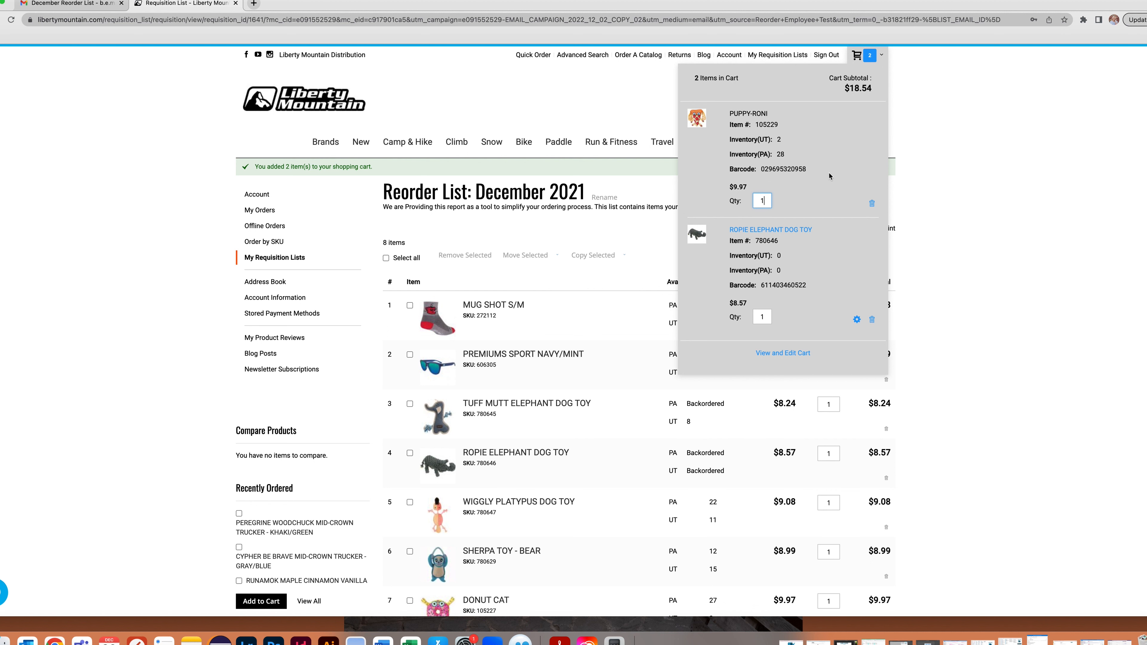